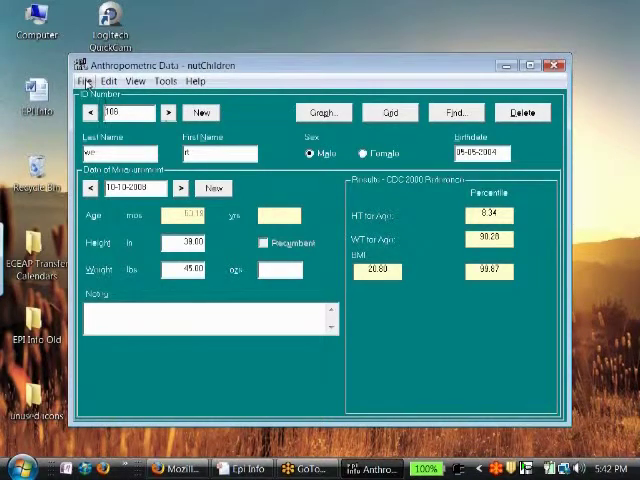
# - Open the print preview of the child's growth report with its two growth charts
pyautogui.click(84, 81)
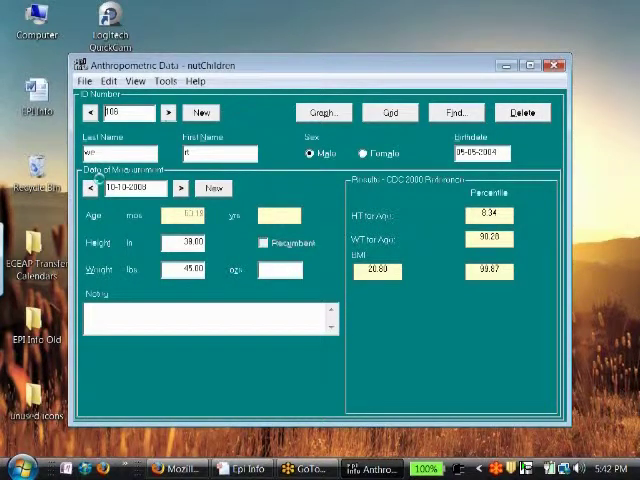
pyautogui.click(323, 111)
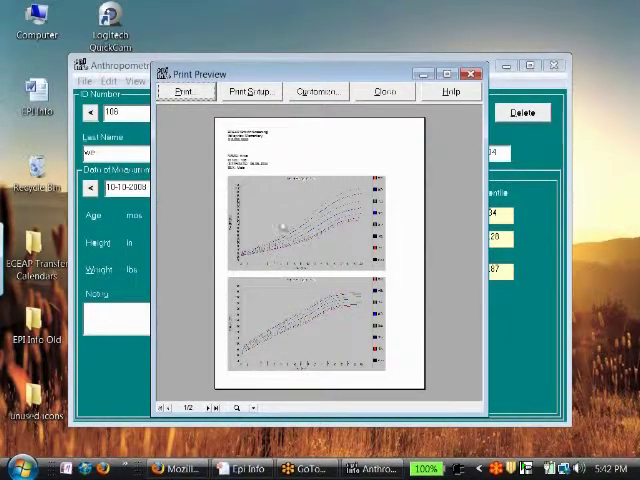
pyautogui.moveTo(345, 222)
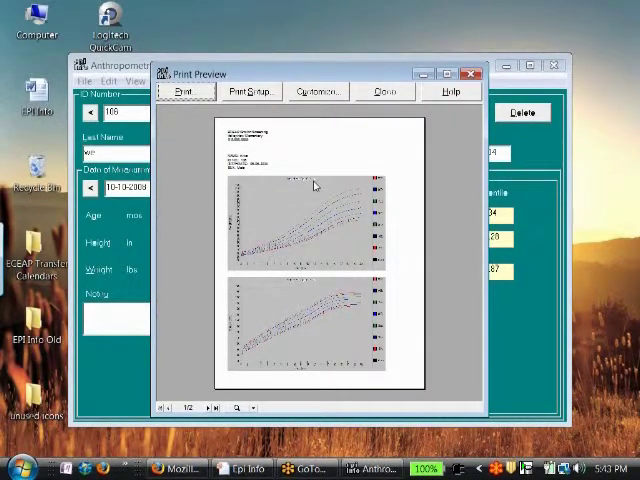
pyautogui.moveTo(307, 110)
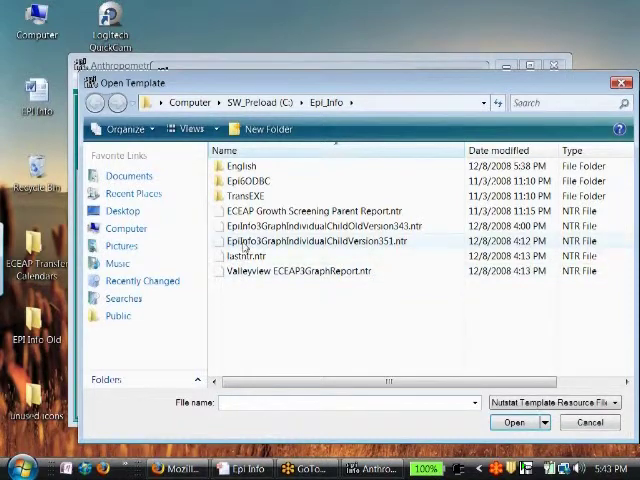
pyautogui.moveTo(419, 238)
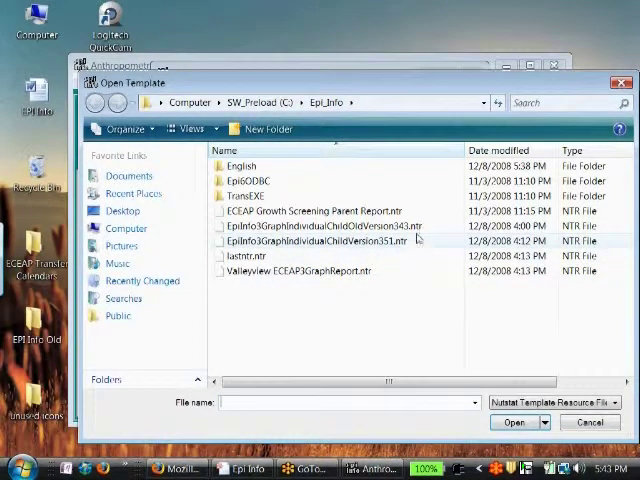
pyautogui.moveTo(320, 245)
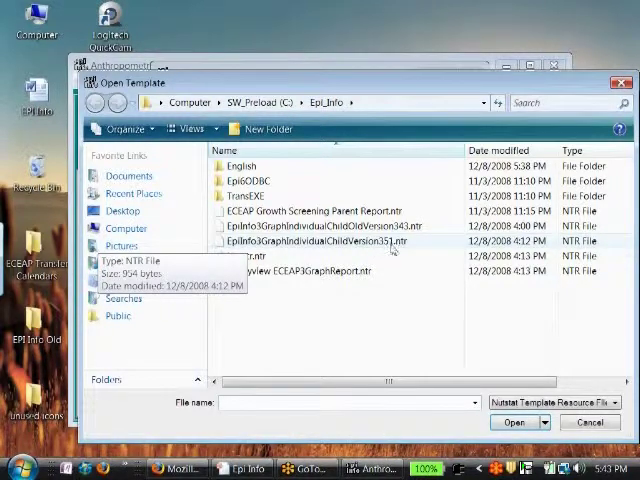
# - Load the EpiInfo3GraphIndividualChildVersion351.ntr template with its ECEAP Growth Screening header
pyautogui.click(310, 241)
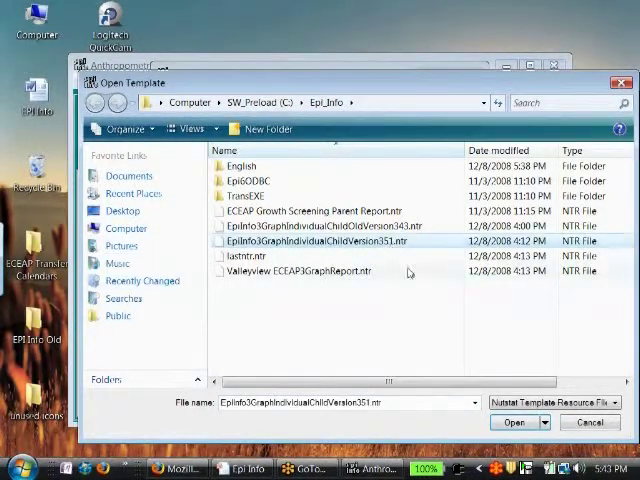
pyautogui.click(514, 422)
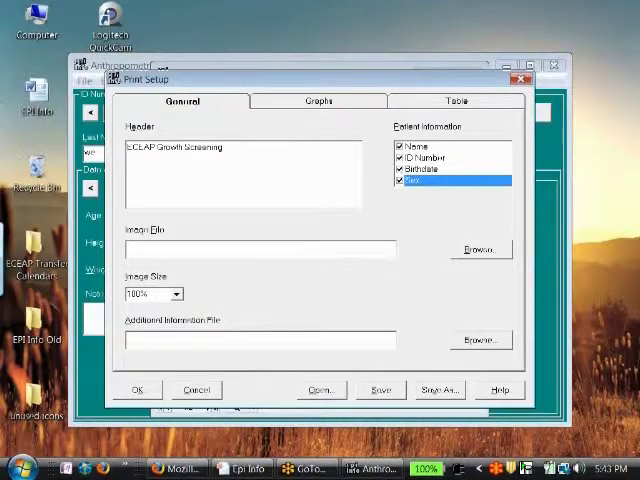
# - Add 'Valleyview ECEAP', a -5555 phone line and a fourth line to the header
pyautogui.write('Valleyview')
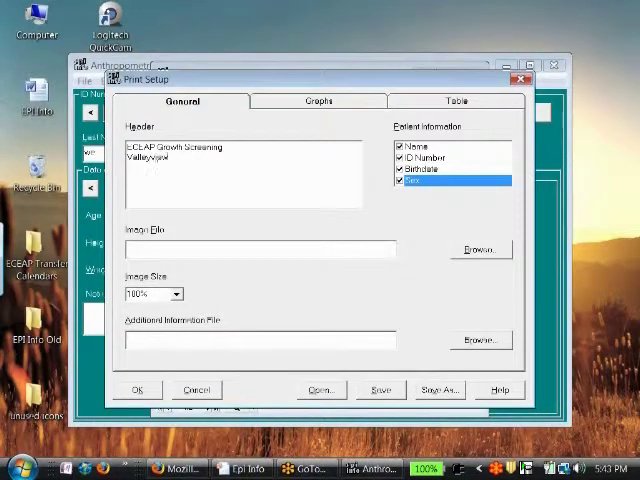
pyautogui.write('ECEAP')
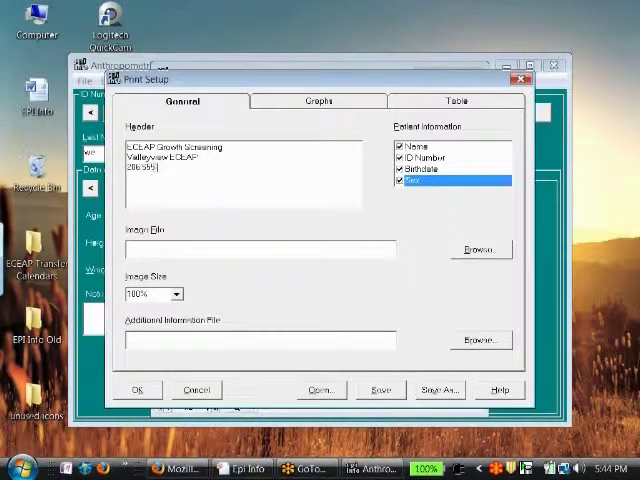
pyautogui.write('-5555')
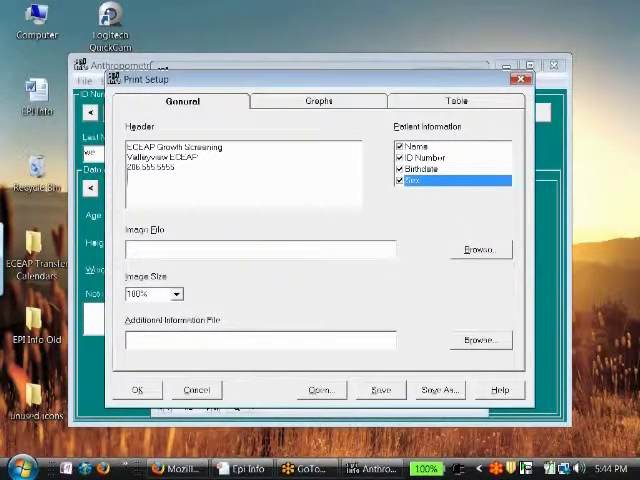
pyautogui.write('fourth line')
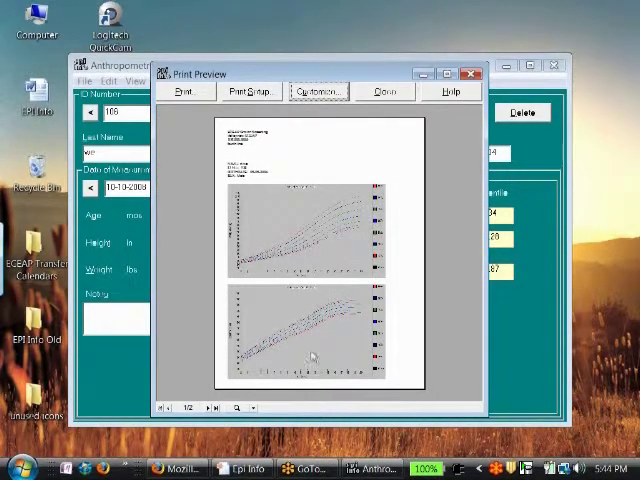
pyautogui.moveTo(322, 128)
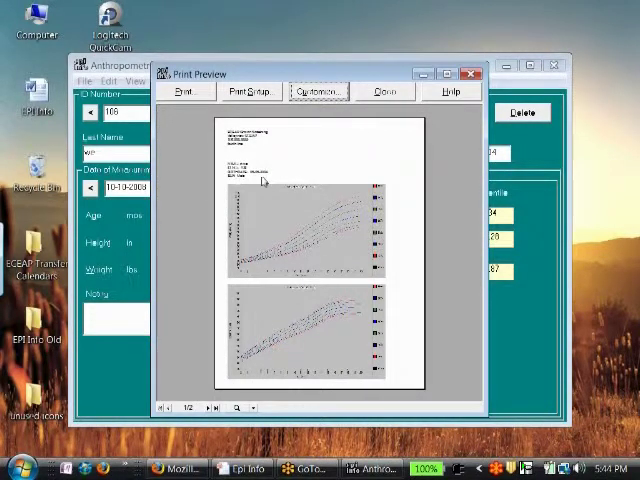
# - Return from the refreshed preview to the report's customization settings
pyautogui.click(247, 91)
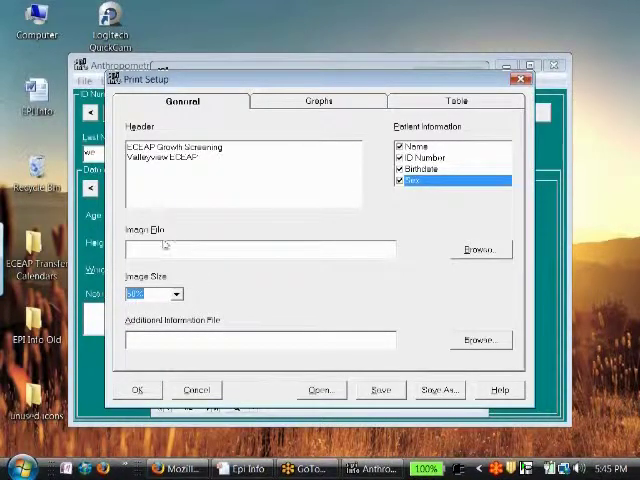
# - Show the graph settings: adolescent weight, stature and BMI charts in English units
pyautogui.click(317, 100)
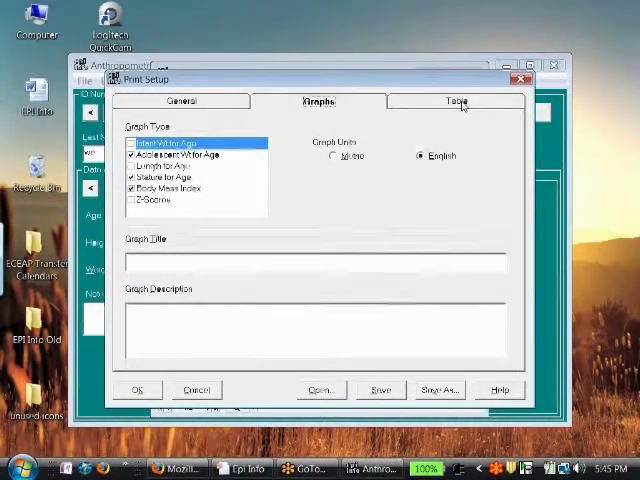
# - Rebuild the Child Growth Information table's fields, adjusting the Recumbent field
pyautogui.click(457, 100)
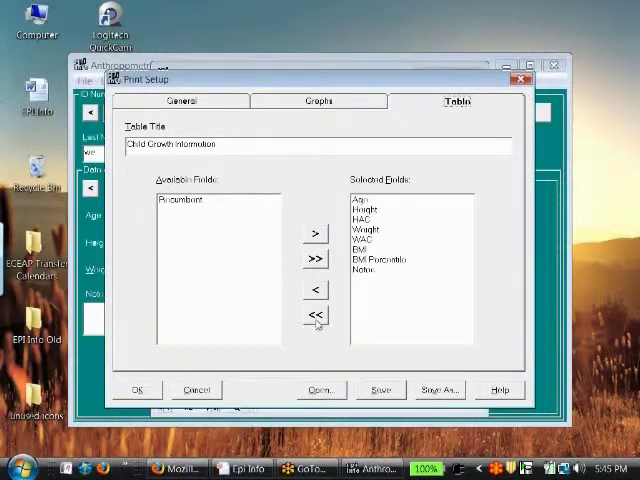
pyautogui.click(315, 315)
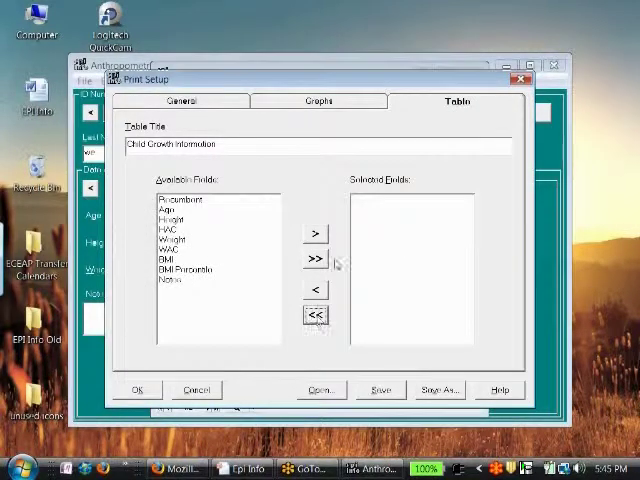
pyautogui.click(315, 259)
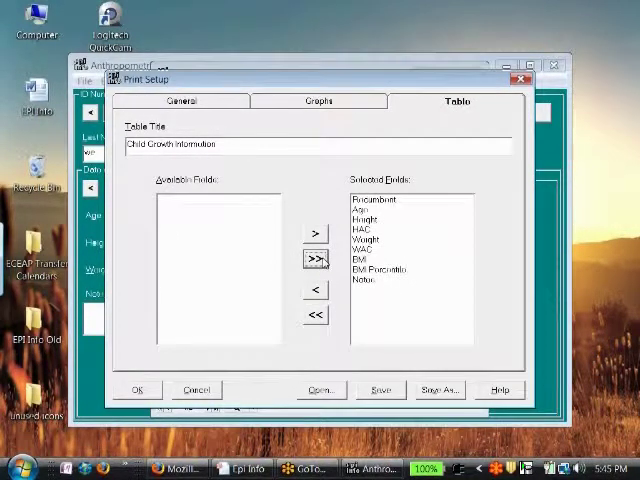
pyautogui.click(378, 199)
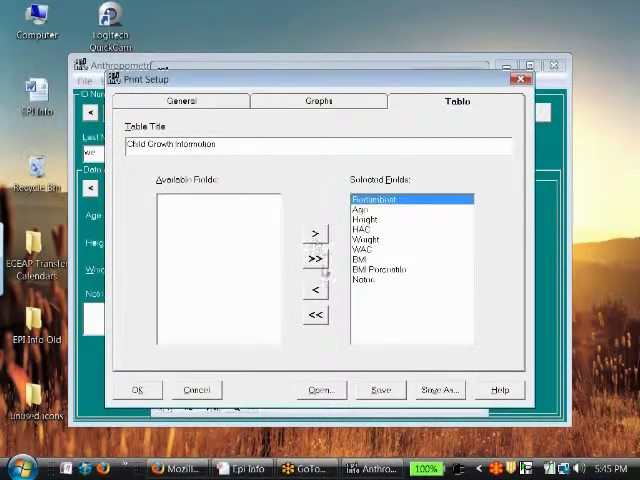
pyautogui.click(314, 289)
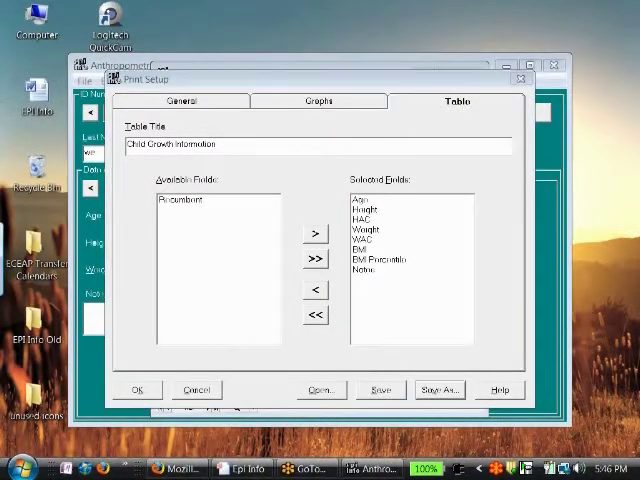
# - Begin saving the customized template under a new name
pyautogui.click(439, 389)
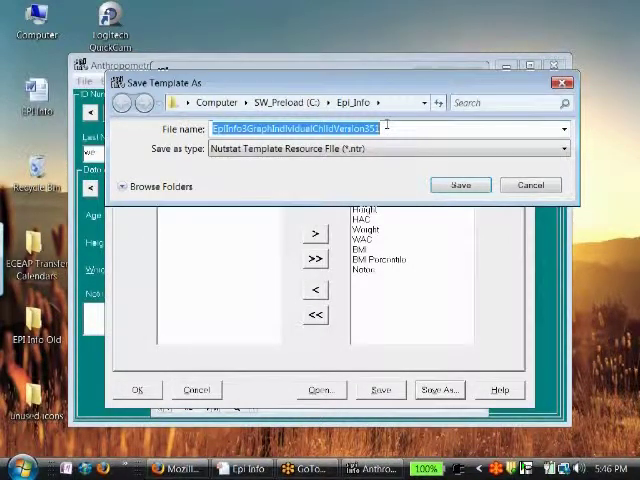
# - Save the template as 'Valleyview ECEAP 3 Graph Parent Report'
pyautogui.write('Valleyview ECEAP 3 Graph Parent r')
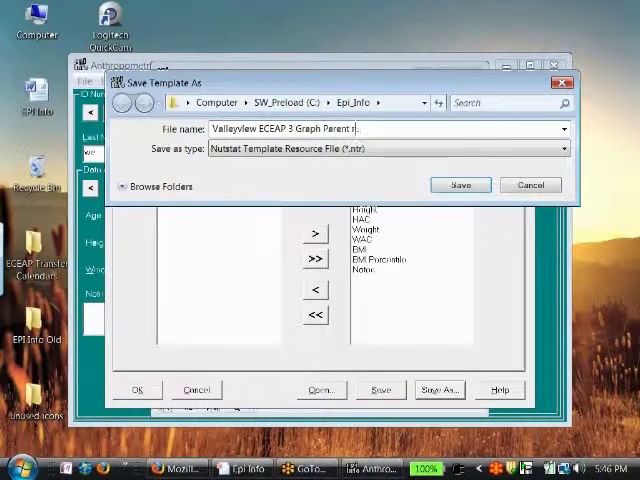
pyautogui.write('Report')
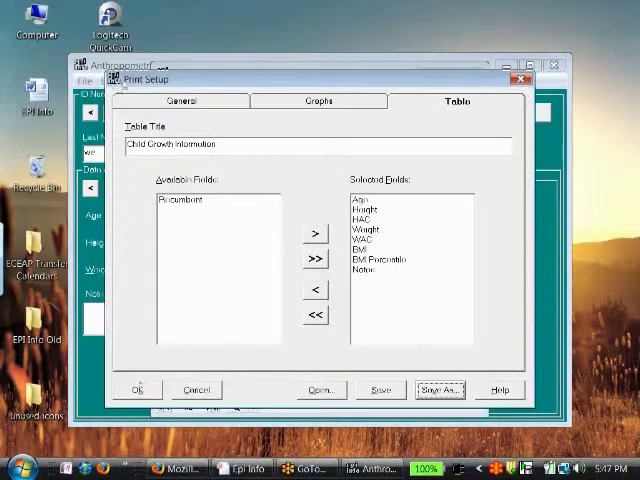
# - Open the saved Valleyview ECEAP 3 Graph Parent Report.ntr template
pyautogui.click(182, 100)
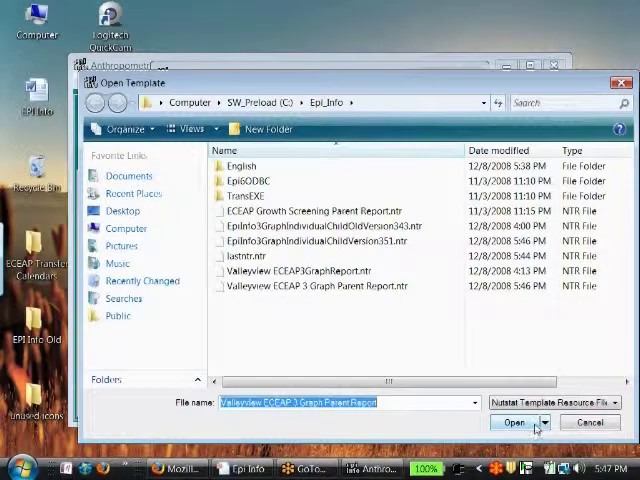
pyautogui.click(320, 240)
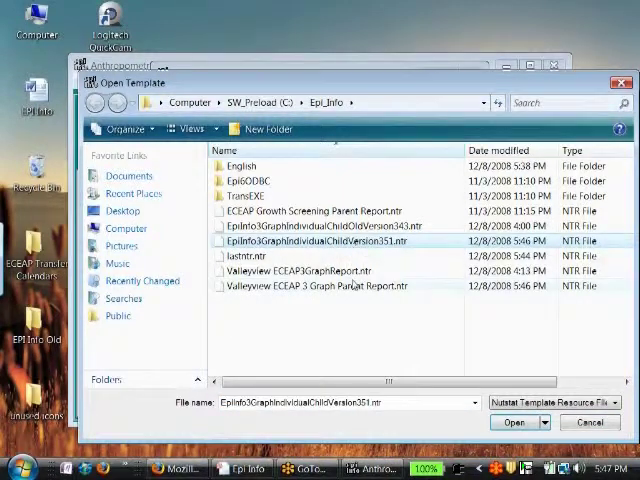
pyautogui.click(514, 421)
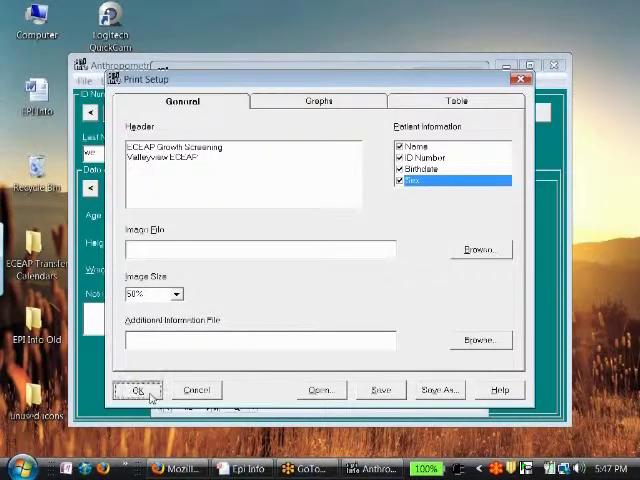
# - Accept the print setup and maximize the report preview to full screen
pyautogui.click(137, 390)
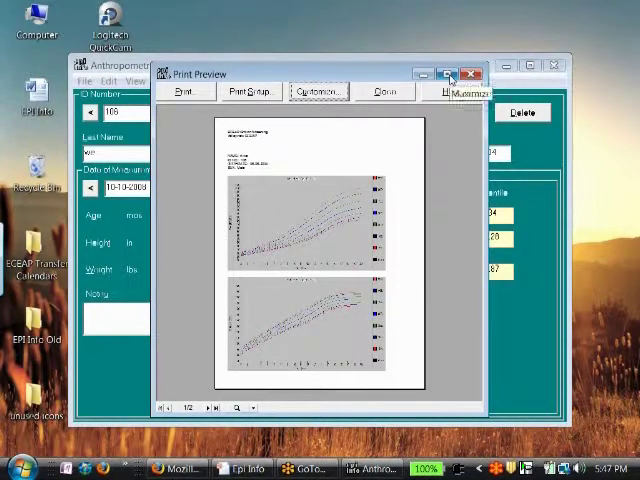
pyautogui.click(451, 74)
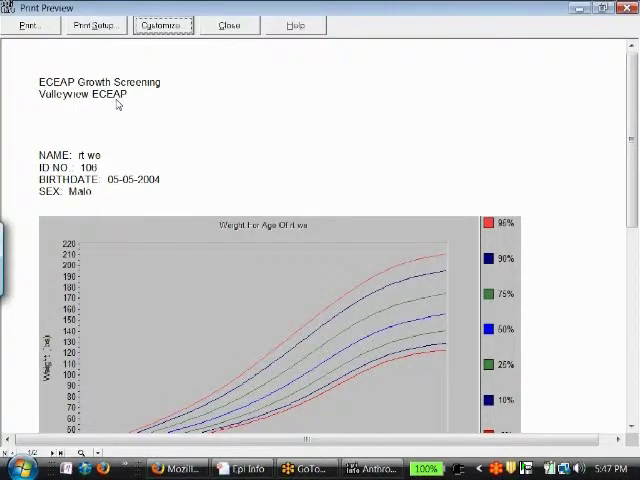
pyautogui.moveTo(78, 163)
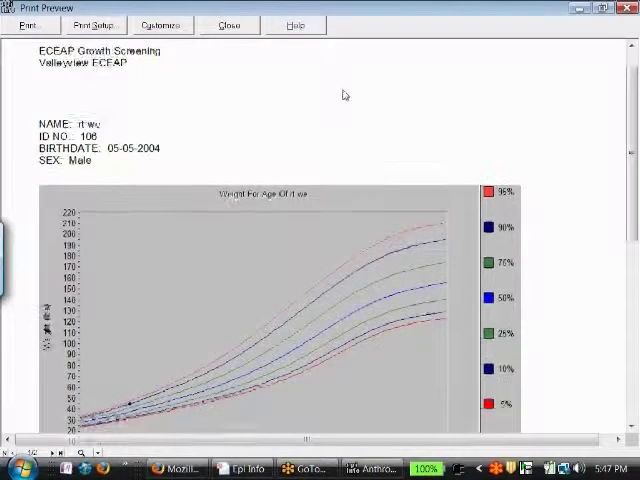
# - Scroll past the stature and BMI charts to the Child Growth Information table
pyautogui.scroll(-3)
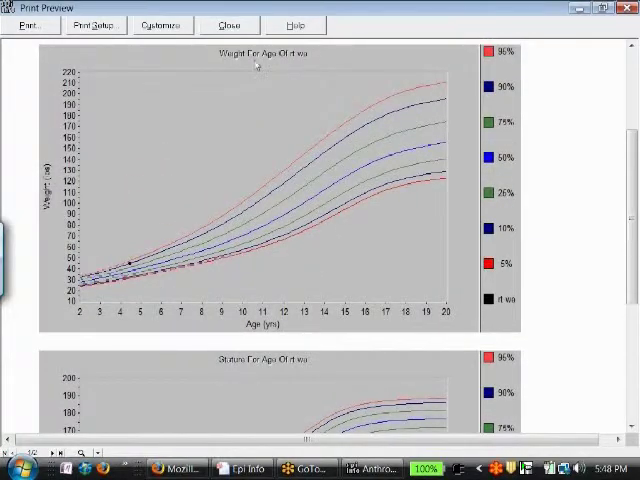
pyautogui.scroll(-3)
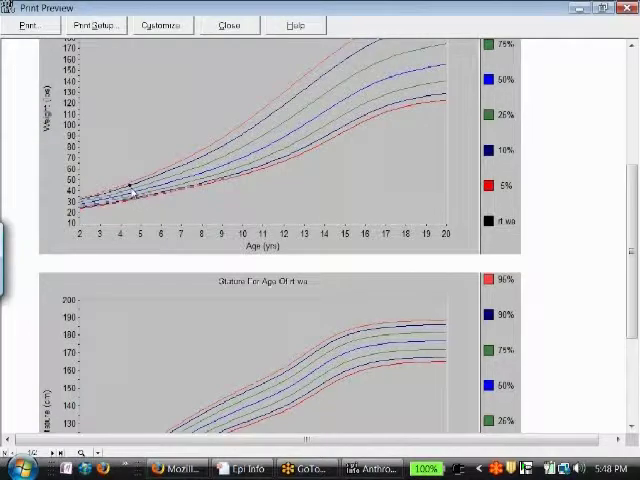
pyautogui.scroll(-3)
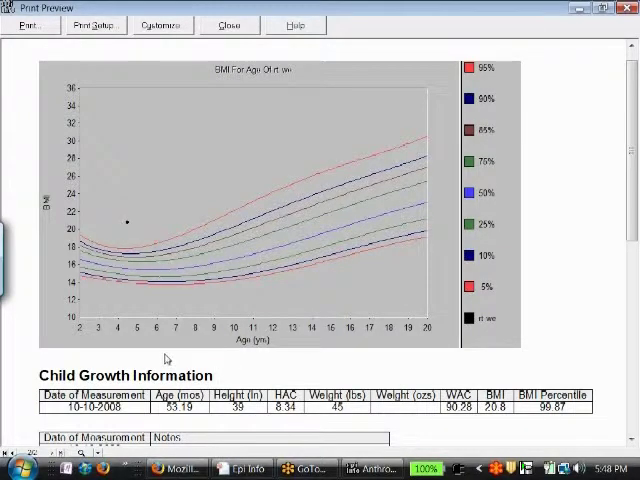
# - Review the Notes table and move to the report's last page
pyautogui.scroll(-3)
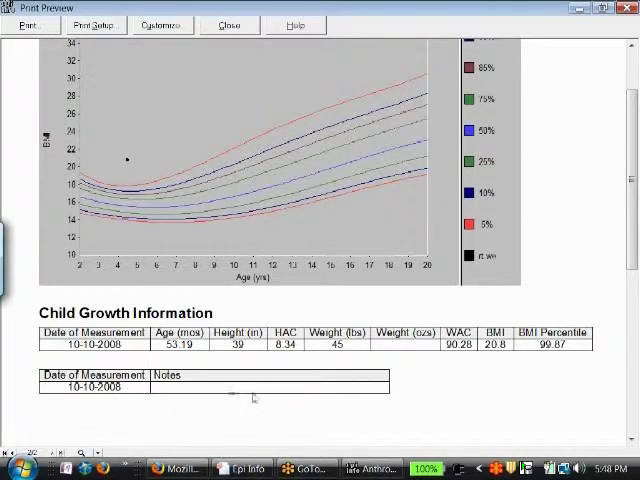
pyautogui.scroll(-3)
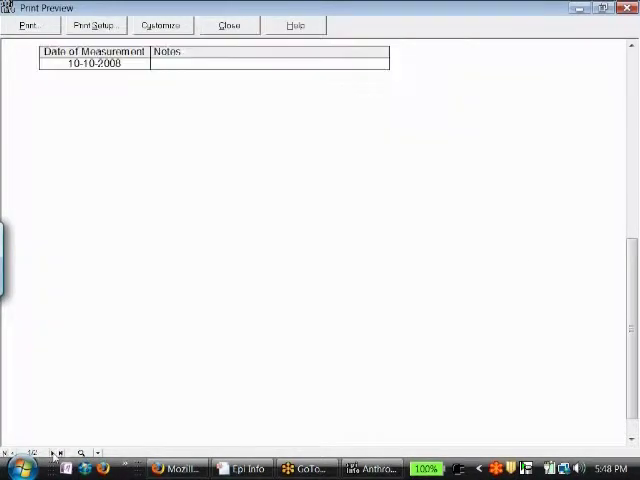
pyautogui.click(57, 452)
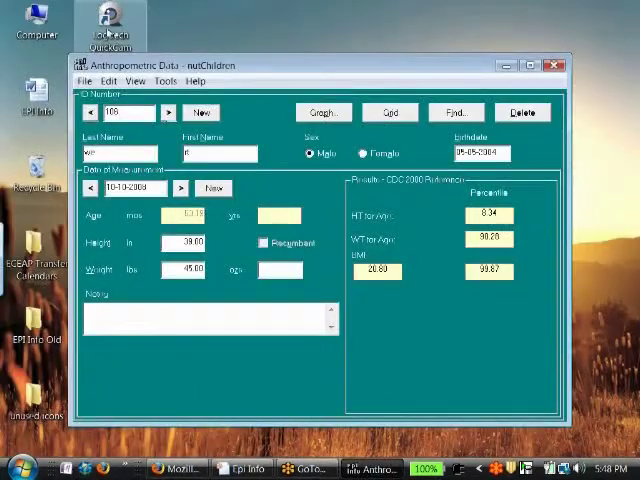
# - Open Print Setup from the File menu and list the available printers, currently Send To OneNote 2007
pyautogui.click(82, 81)
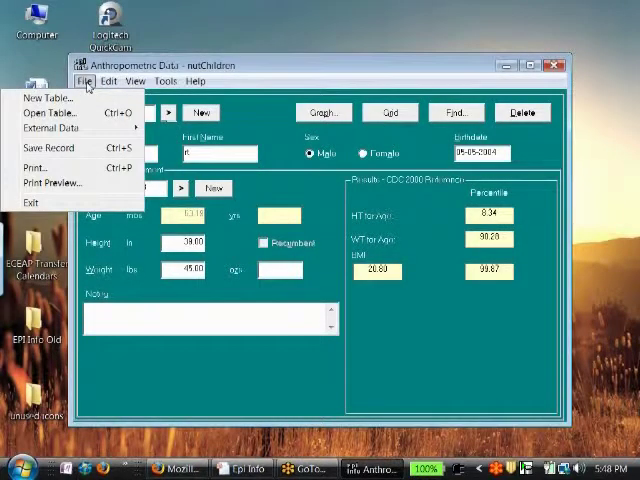
pyautogui.moveTo(35, 167)
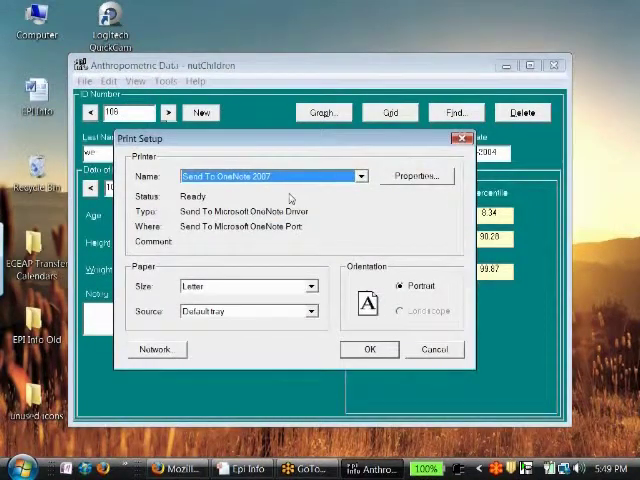
pyautogui.click(359, 175)
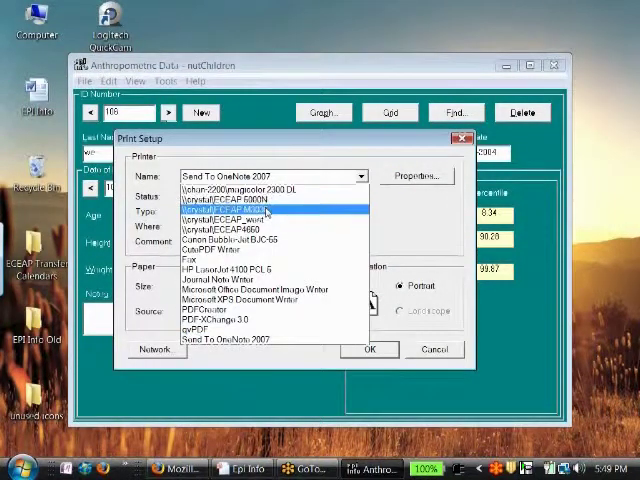